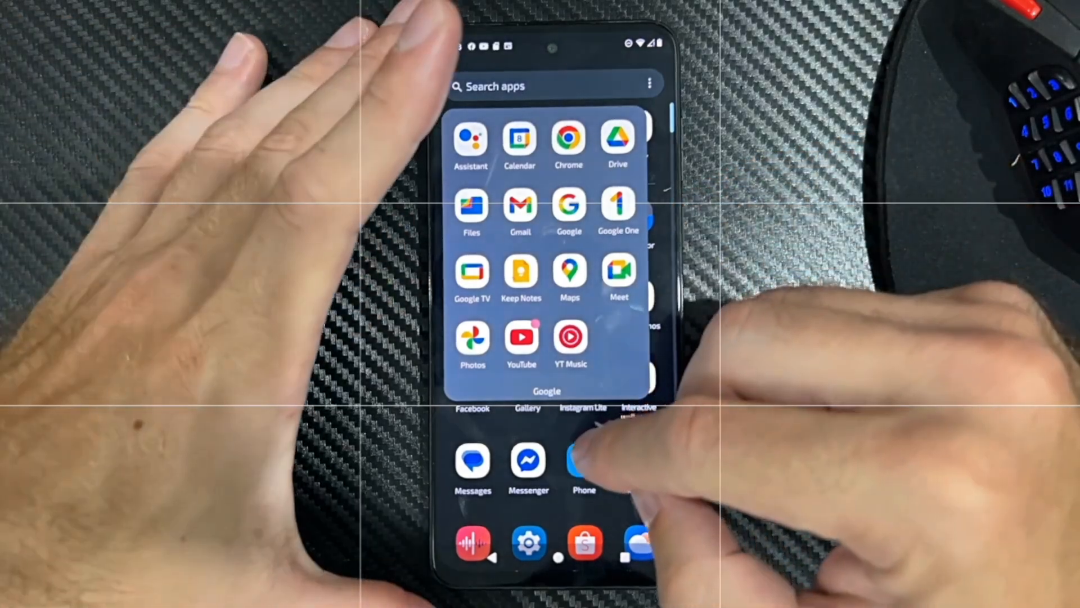
Step: Close the Google folder in the app drawer and launch Gallery
scroll("down", 3)
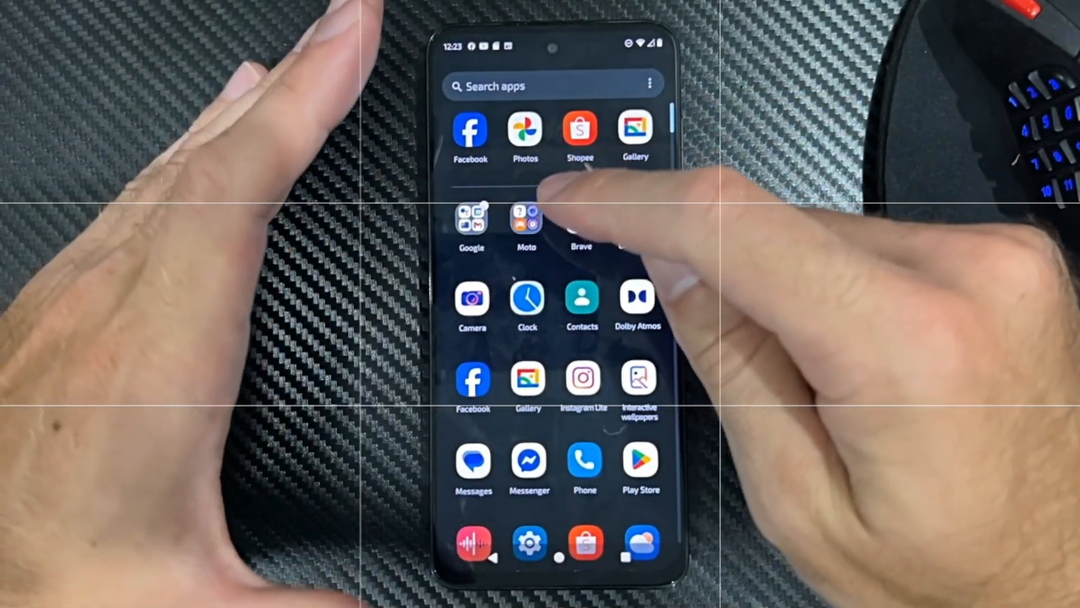
left_click(526, 221)
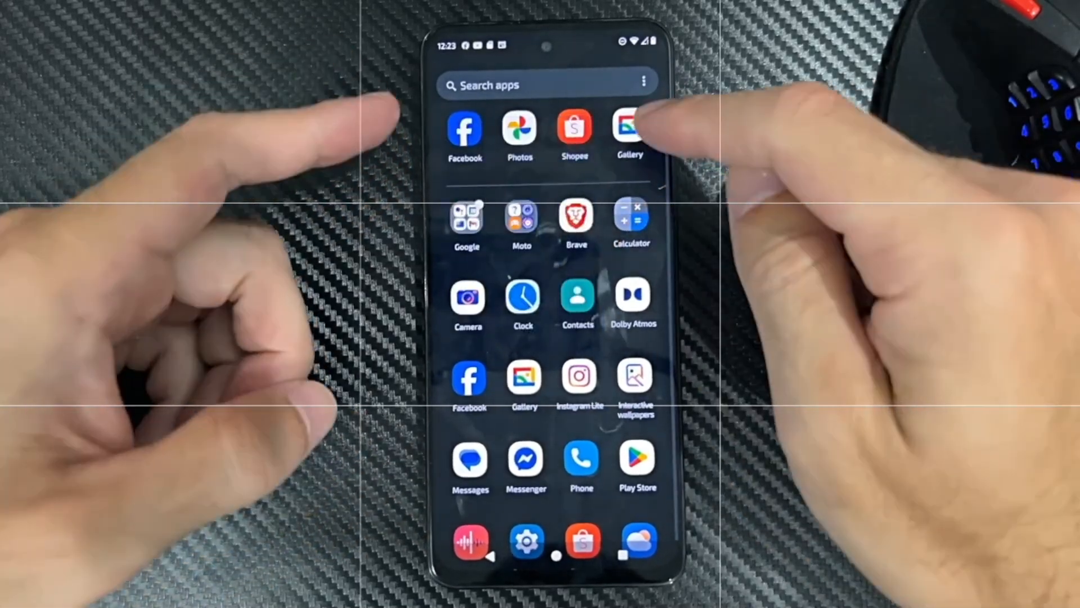
left_click(629, 129)
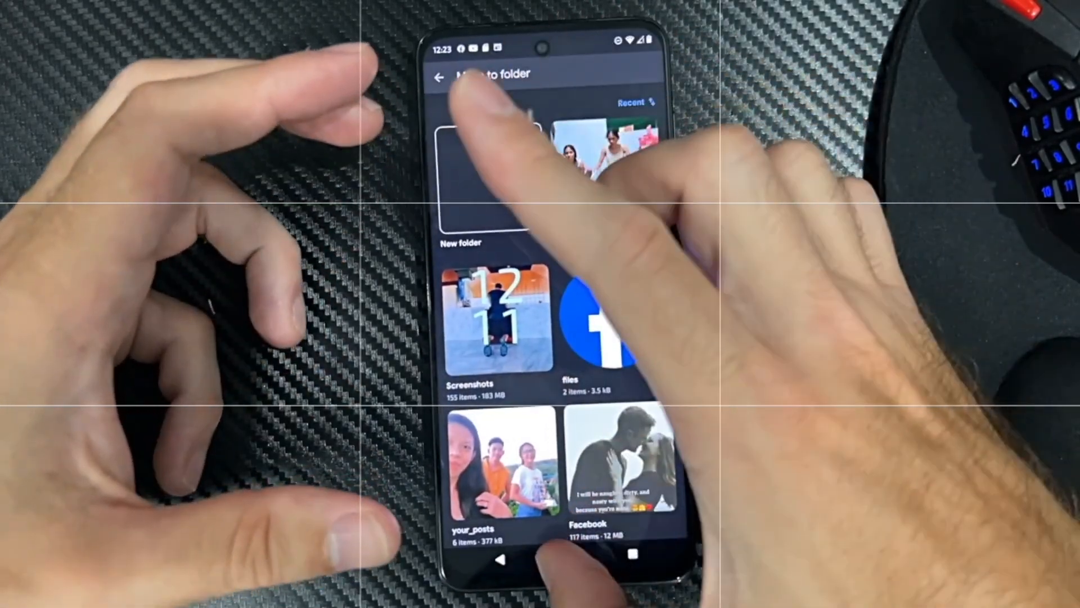
Step: Open the 'Gallery- Photo Gallery & Album' listing from the Play Store 'gallery' results
left_click(439, 76)
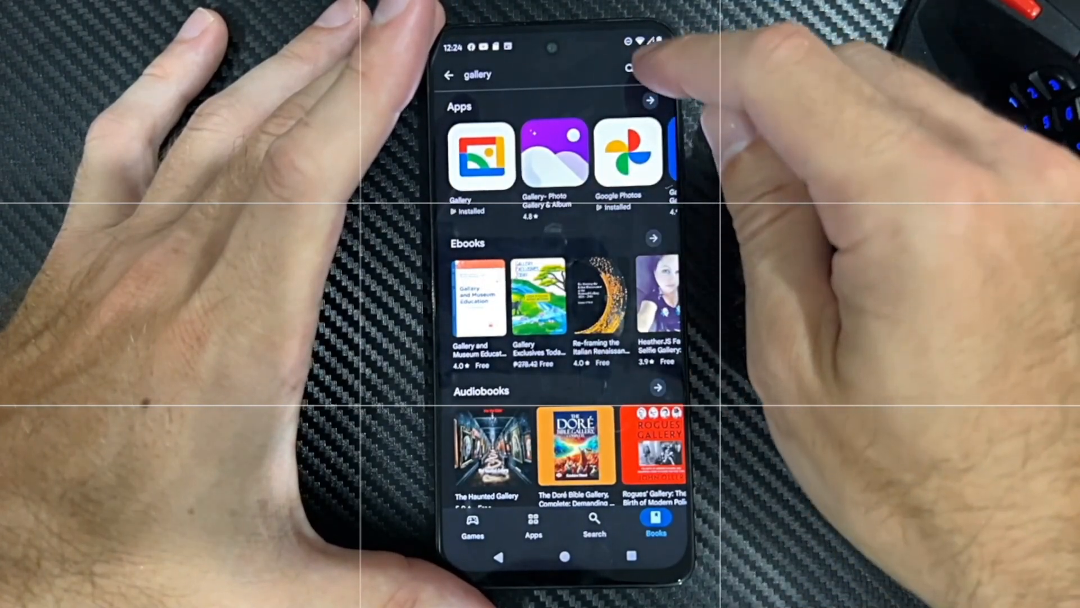
left_click(627, 74)
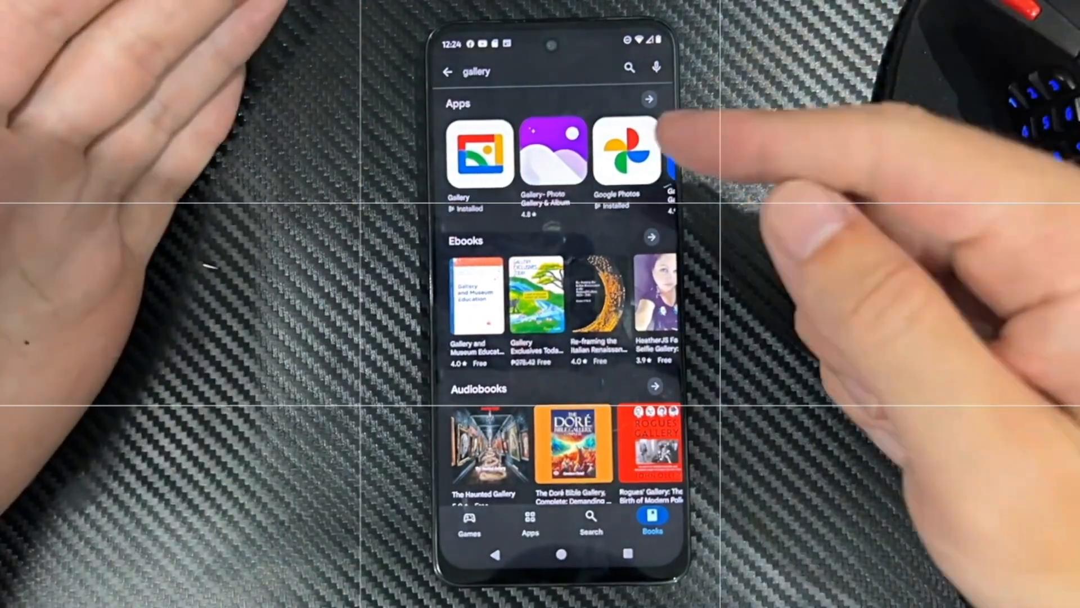
left_click(546, 150)
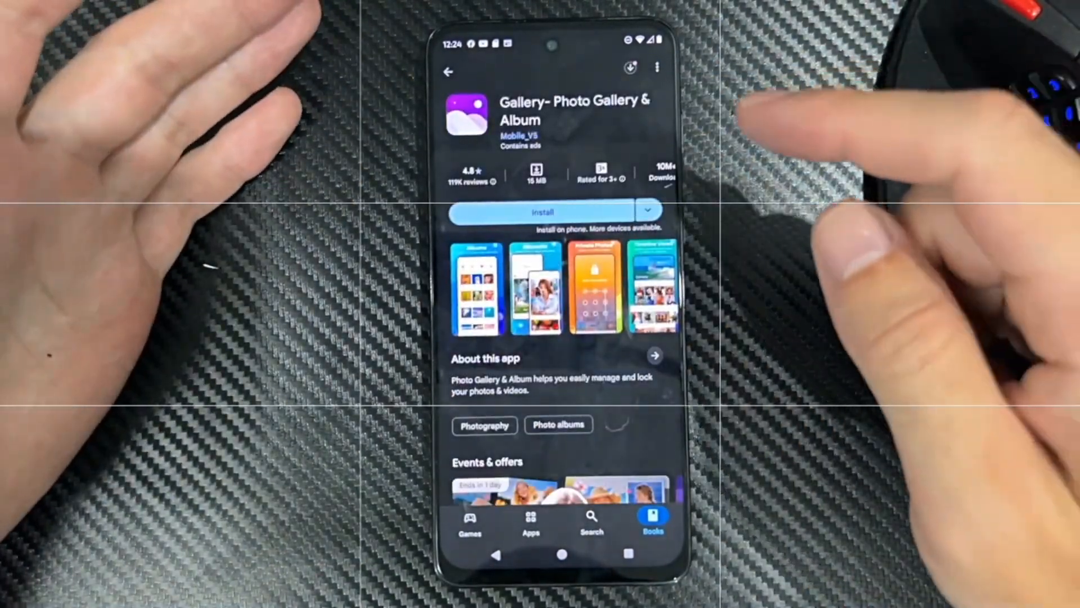
Step: Install and open the Gallery app, then select today's screenshot in Pictures
left_click(543, 212)
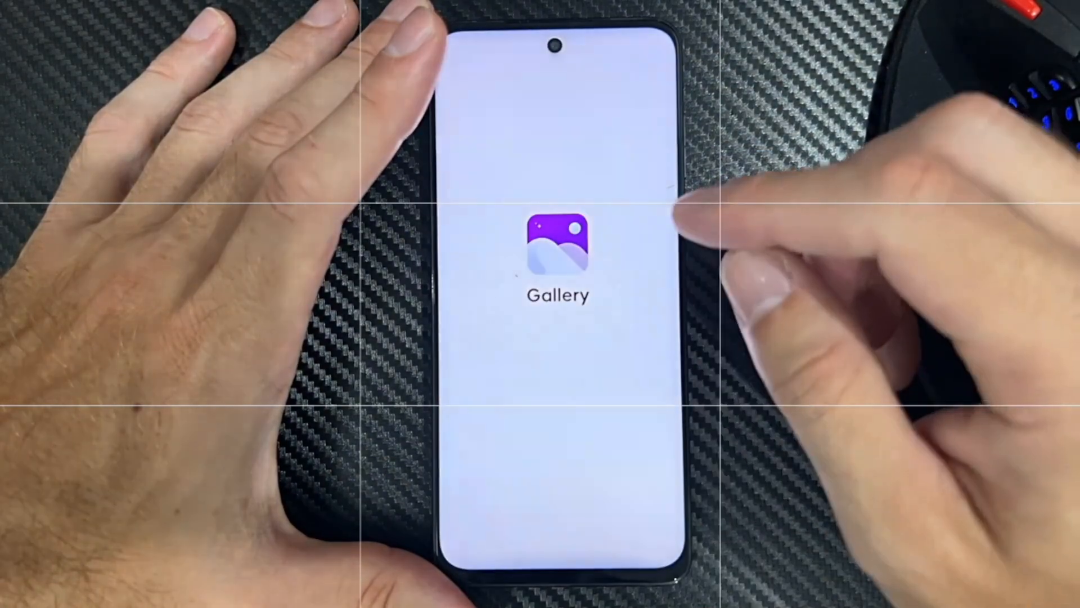
left_click(557, 249)
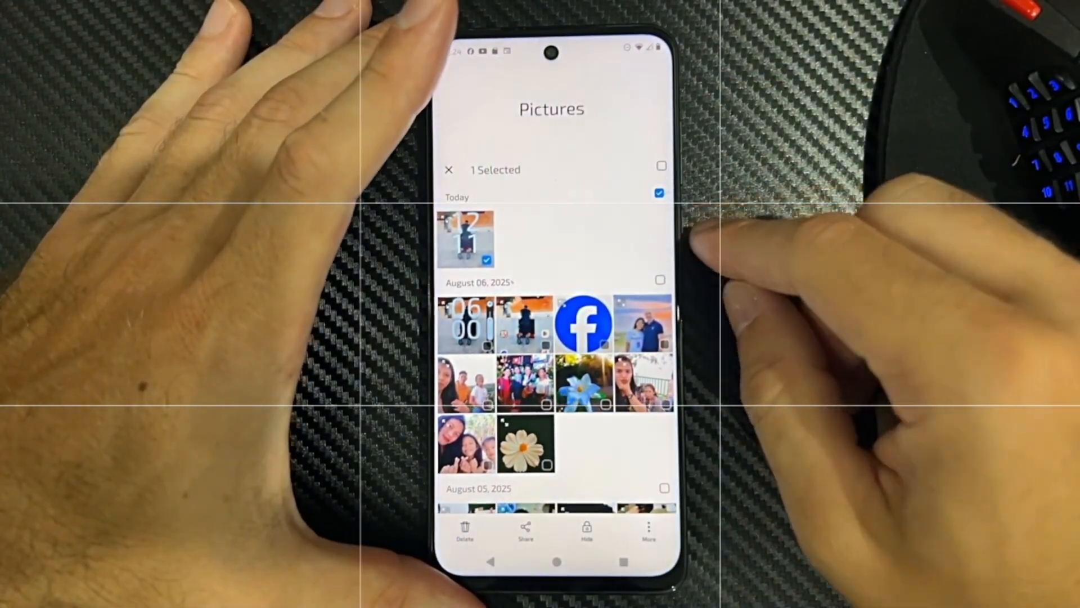
Step: Move the selected screenshot into a new album named 'Album 1'
left_click(648, 532)
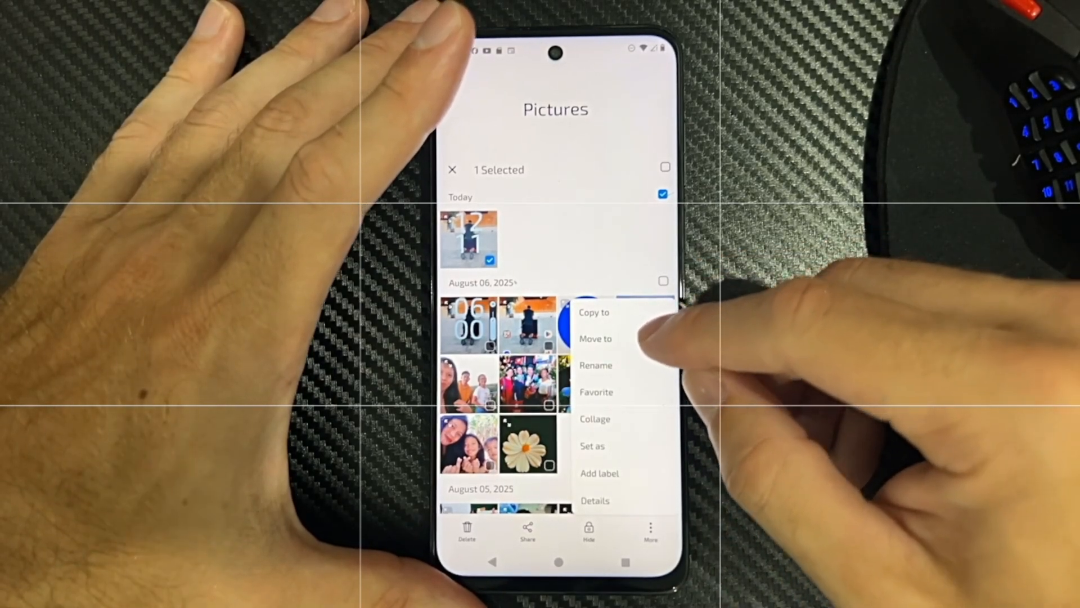
left_click(595, 338)
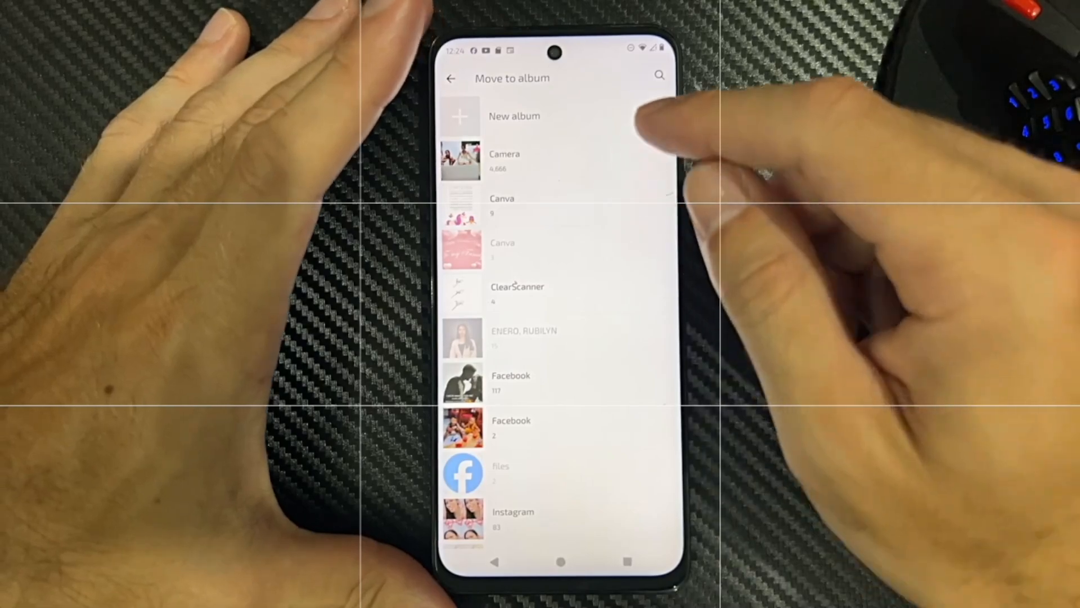
left_click(514, 116)
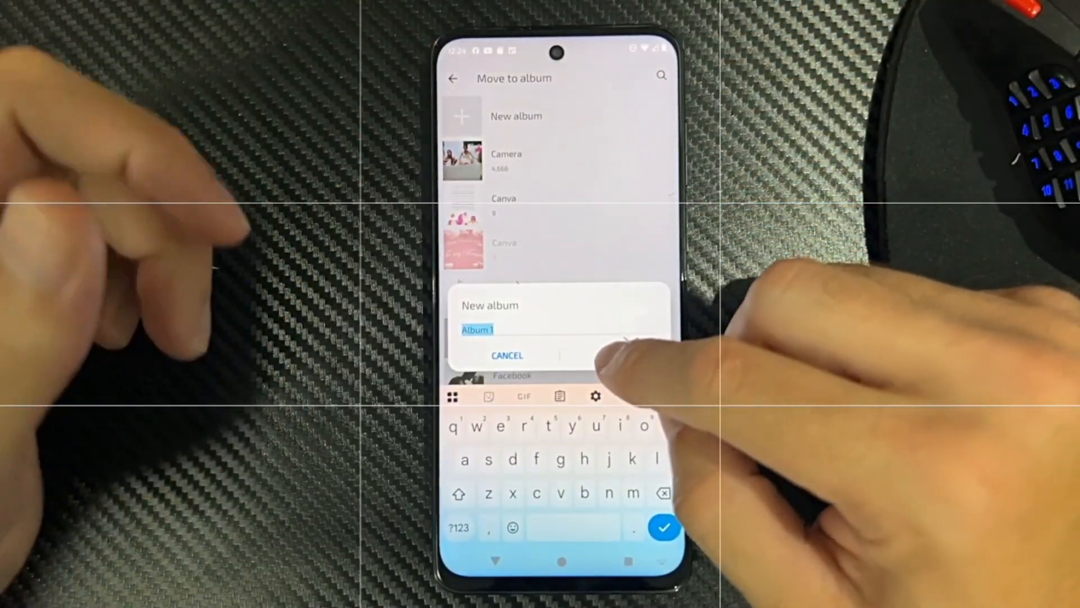
left_click(664, 527)
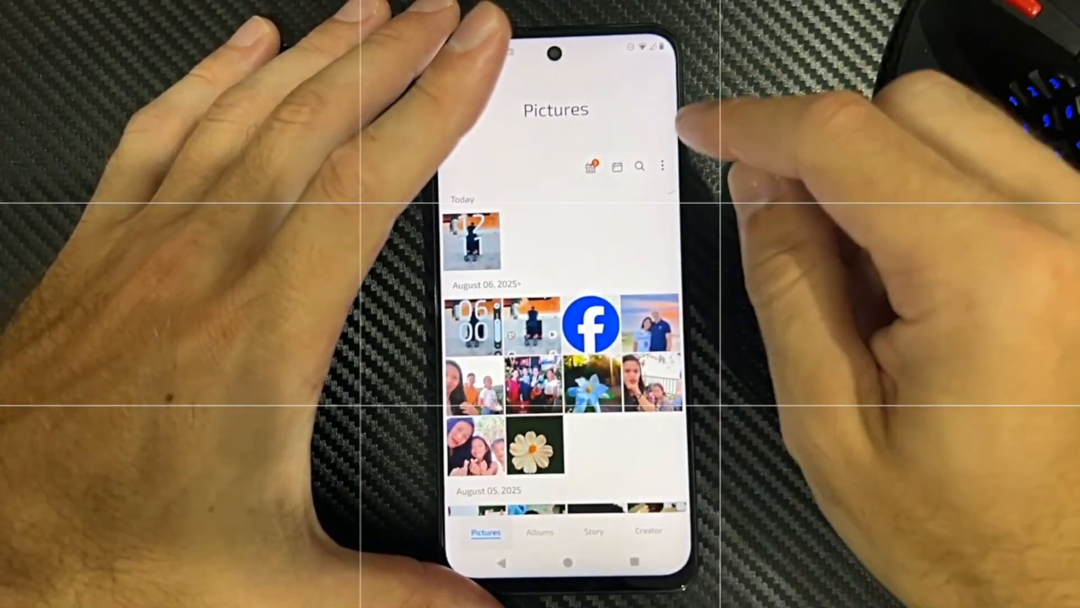
Step: Launch Files by Google, browse the SD card folders, then open internal storage
left_click(661, 166)
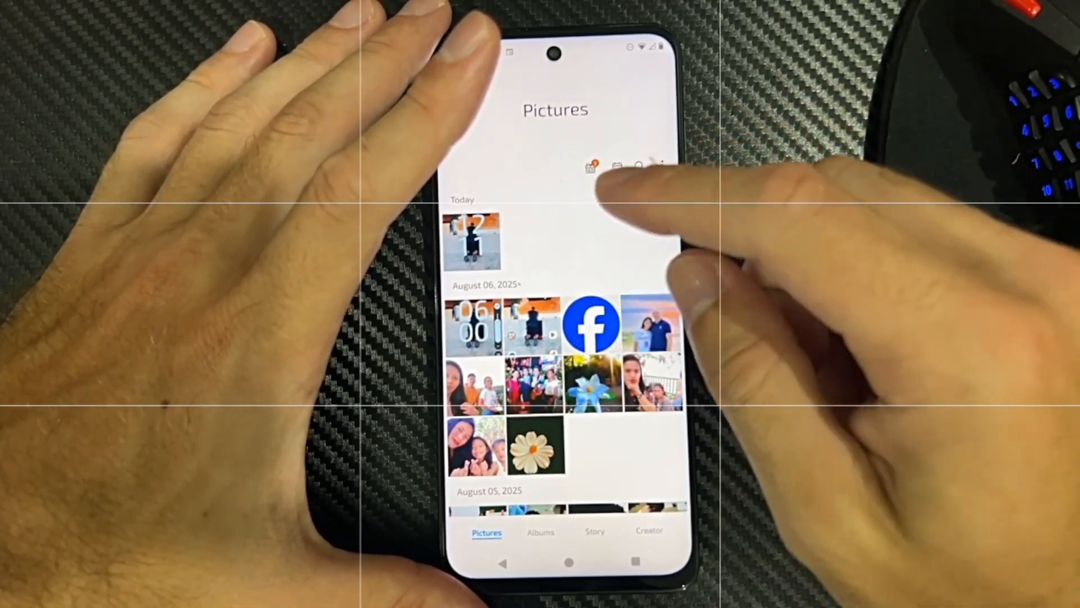
left_click(661, 165)
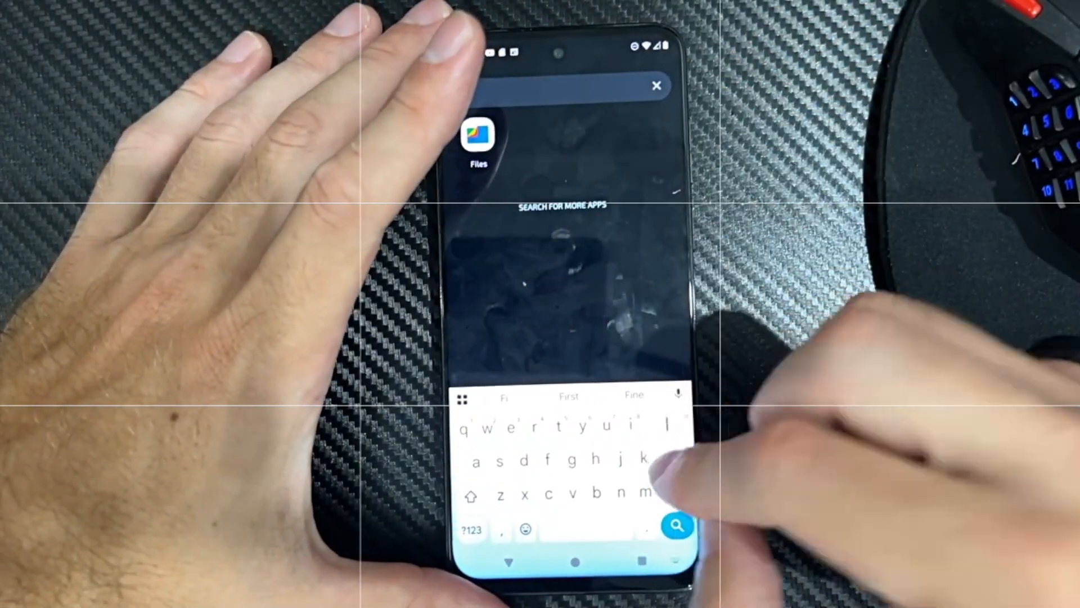
left_click(479, 135)
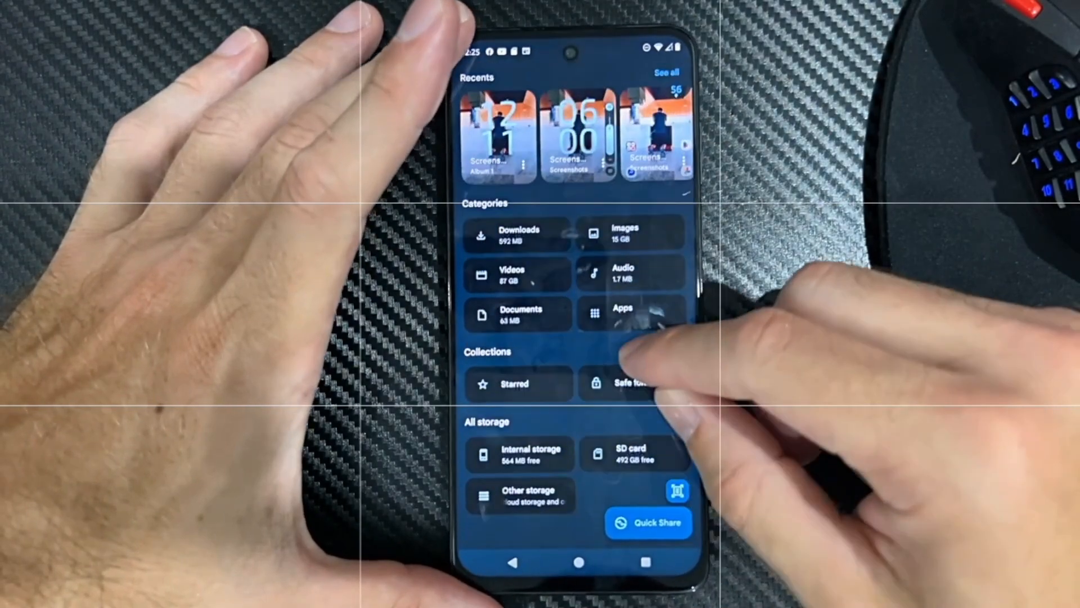
scroll("down", 3)
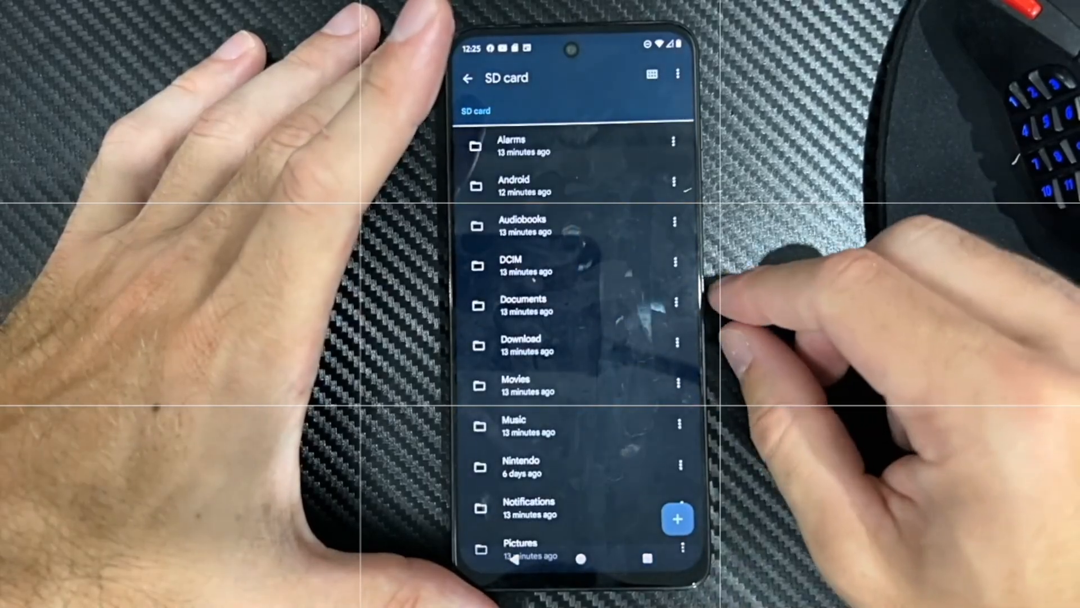
scroll("down", 3)
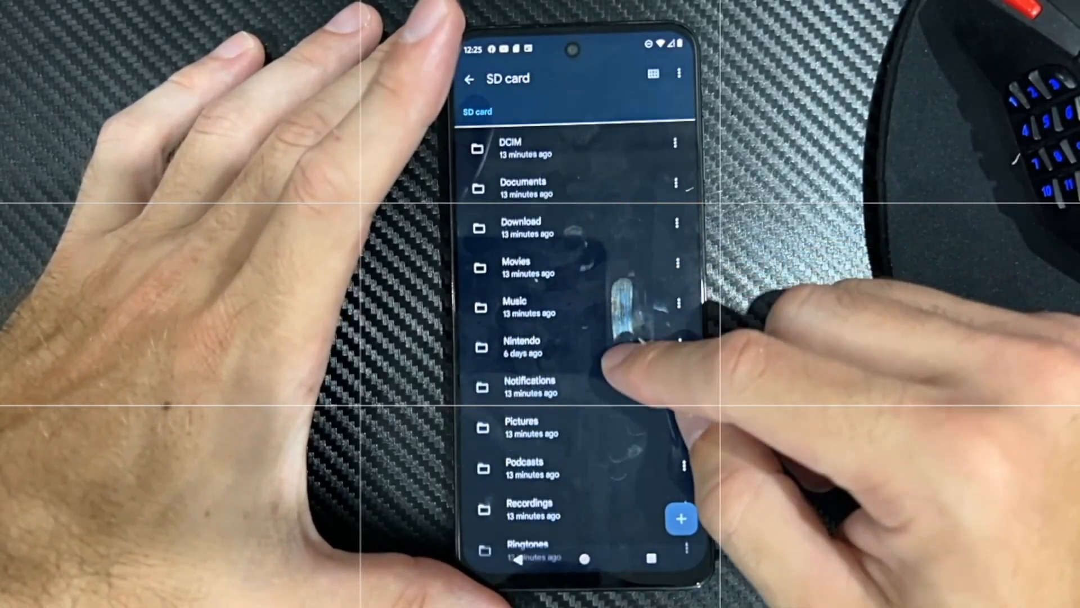
scroll("down", 3)
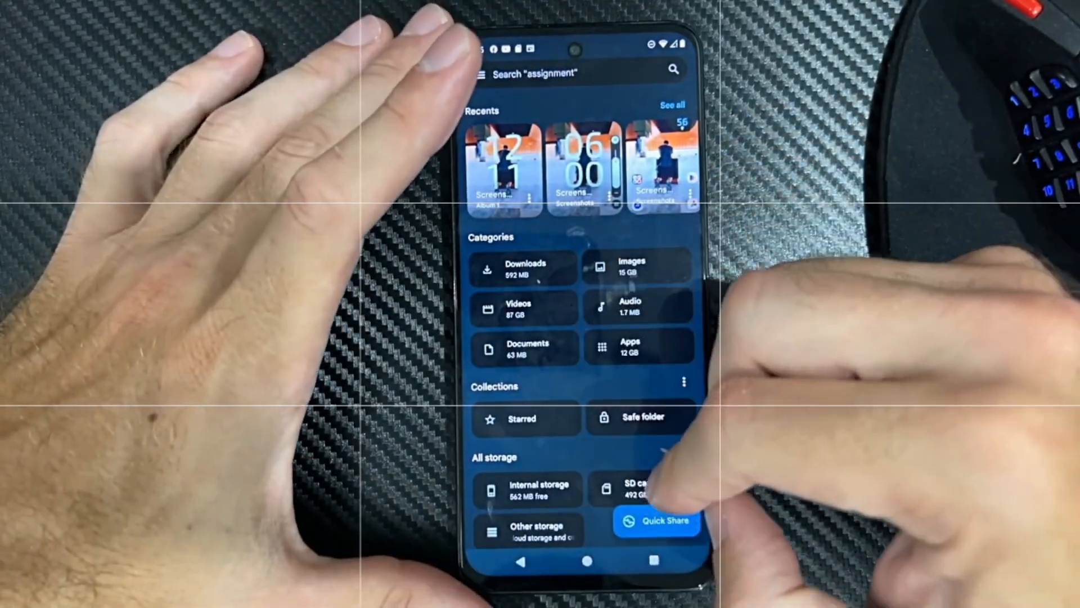
left_click(527, 489)
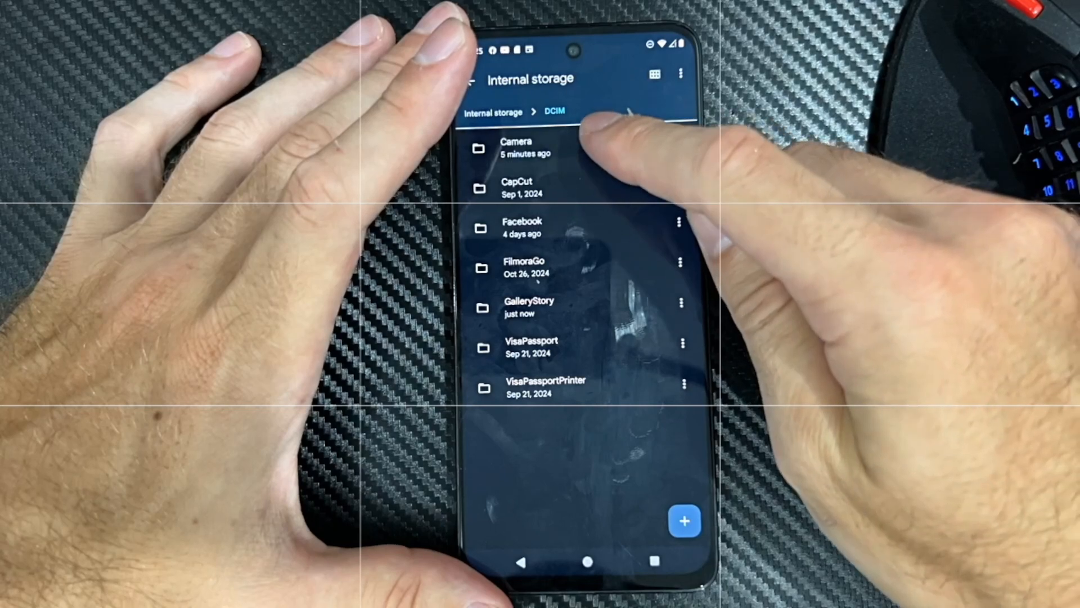
Step: In the DCIM Camera folder, choose Move to for the two May 1 videos
left_click(516, 147)
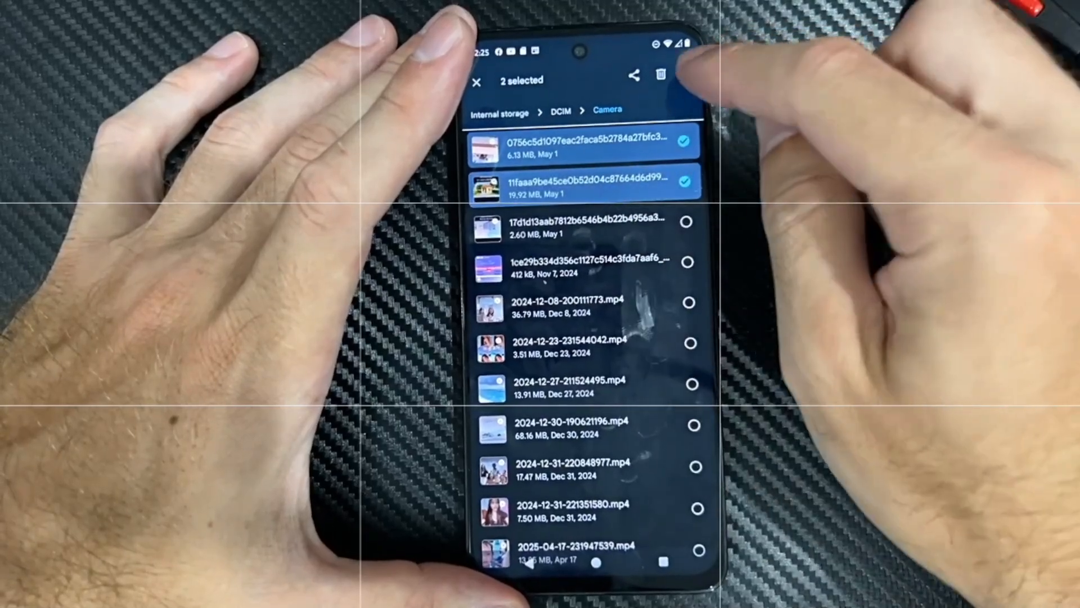
left_click(660, 74)
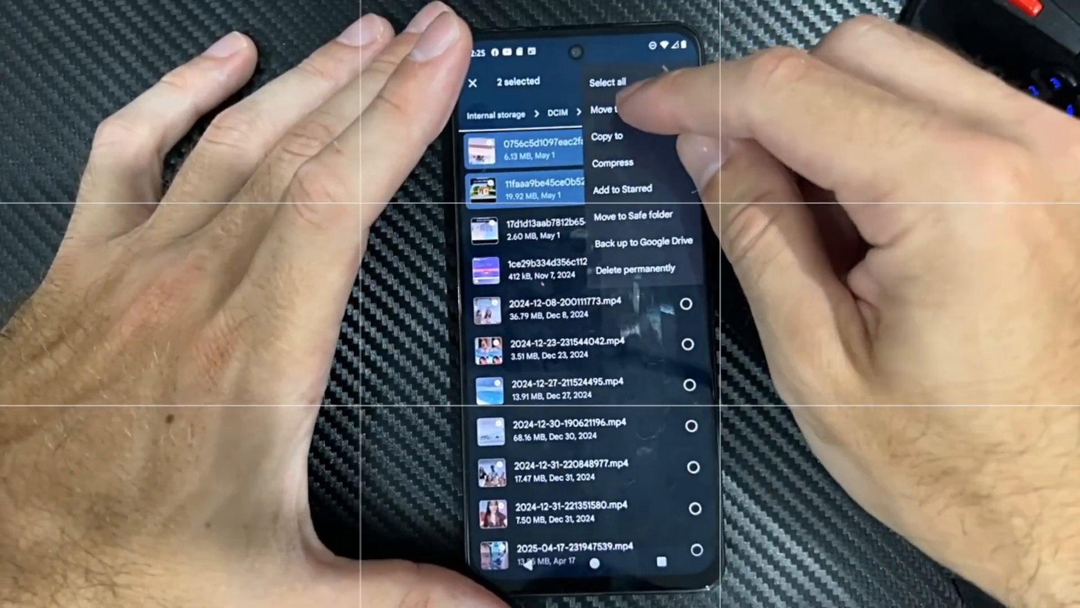
left_click(609, 110)
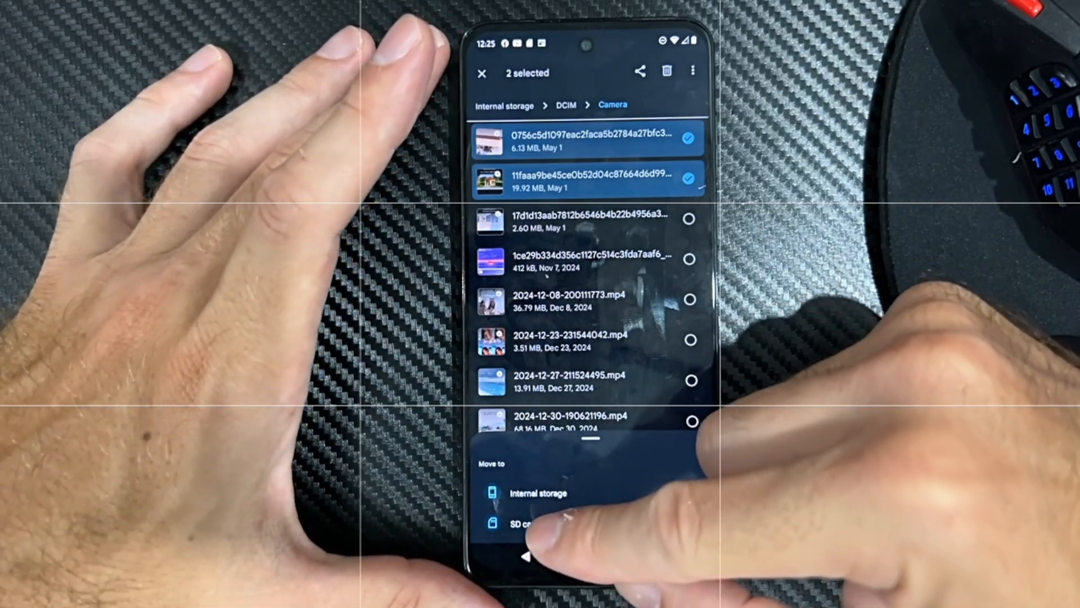
Step: Move the two May 1 files into the SD card's DCIM folder
left_click(523, 524)
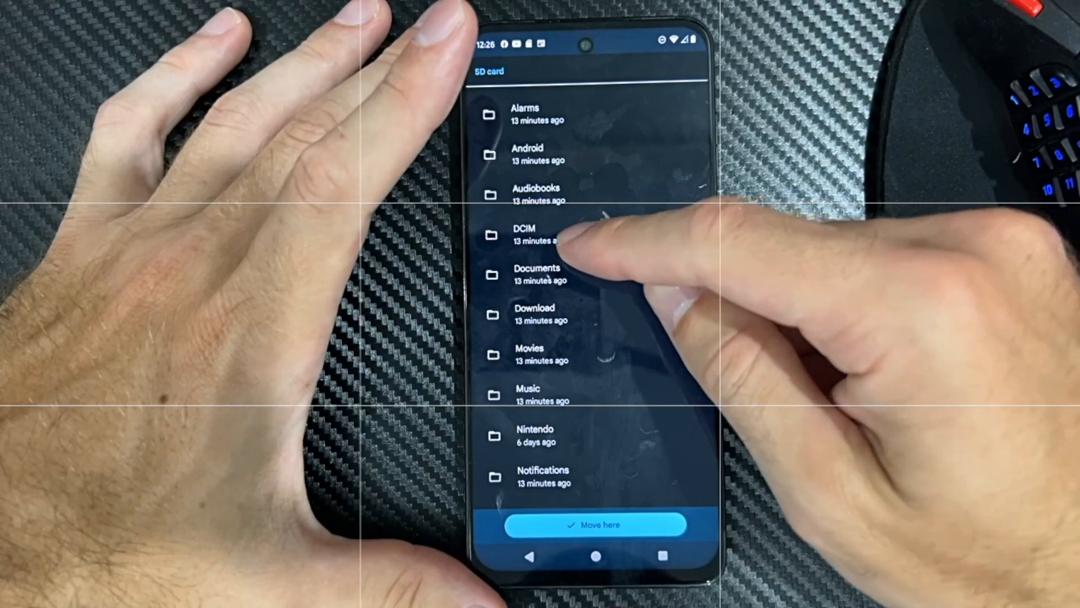
left_click(525, 234)
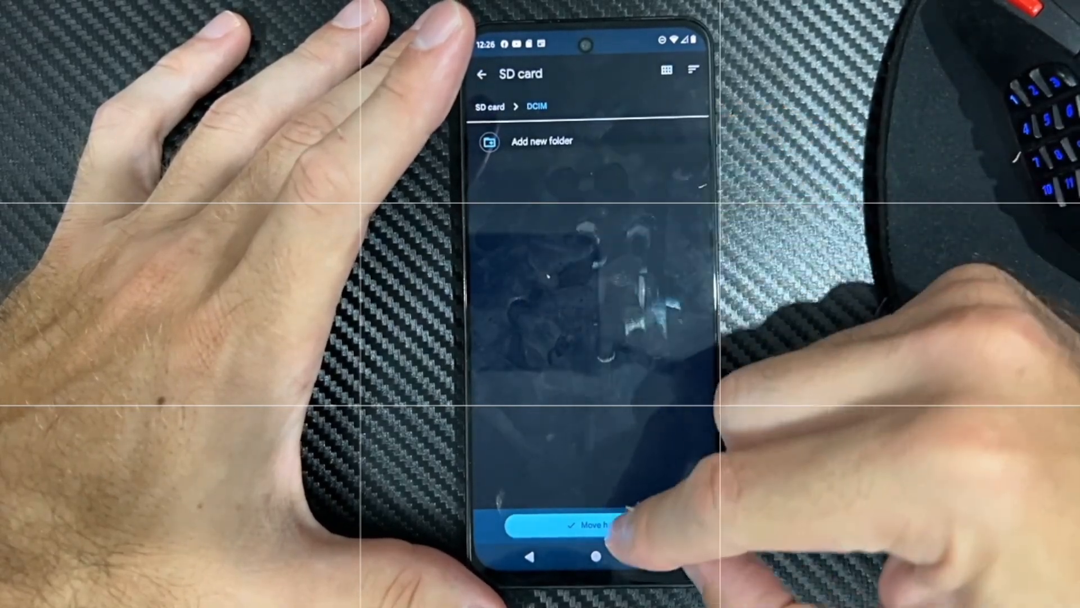
left_click(593, 525)
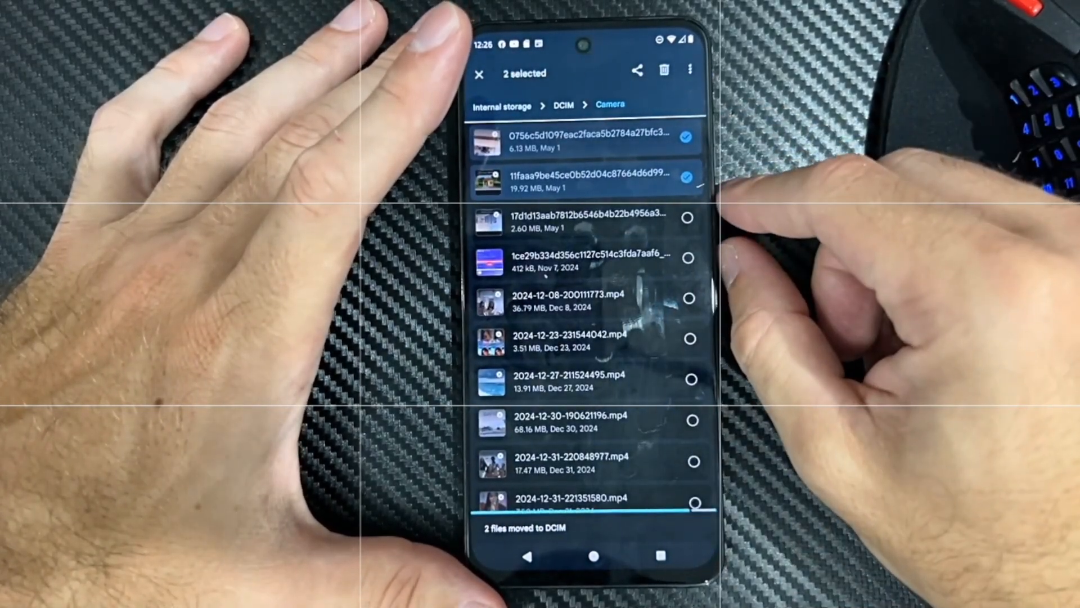
Step: Clear the file selection and return to the home screen
left_click(479, 73)
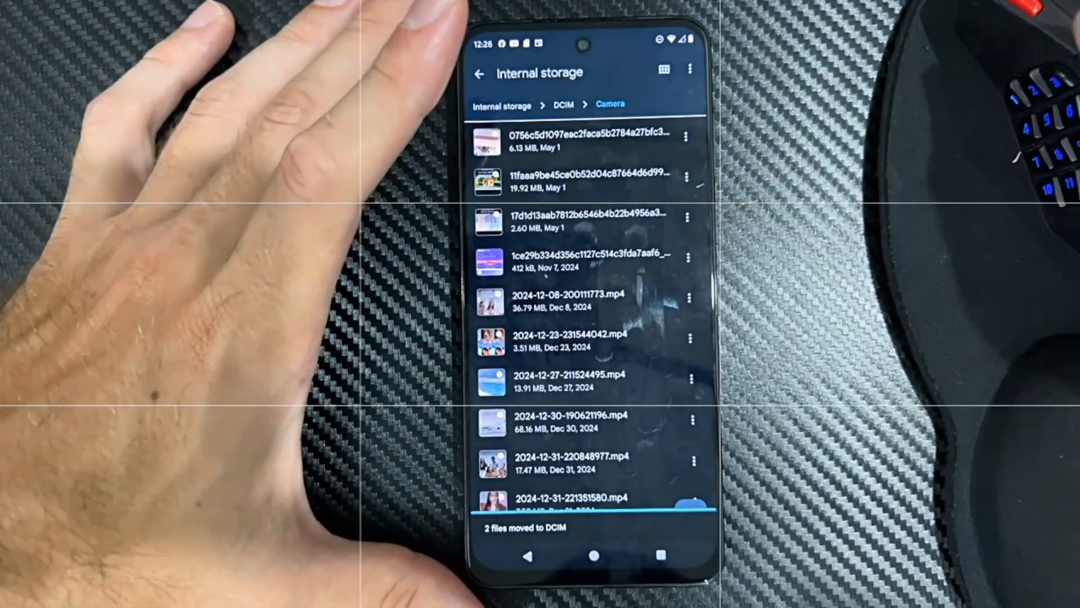
scroll("down", 3)
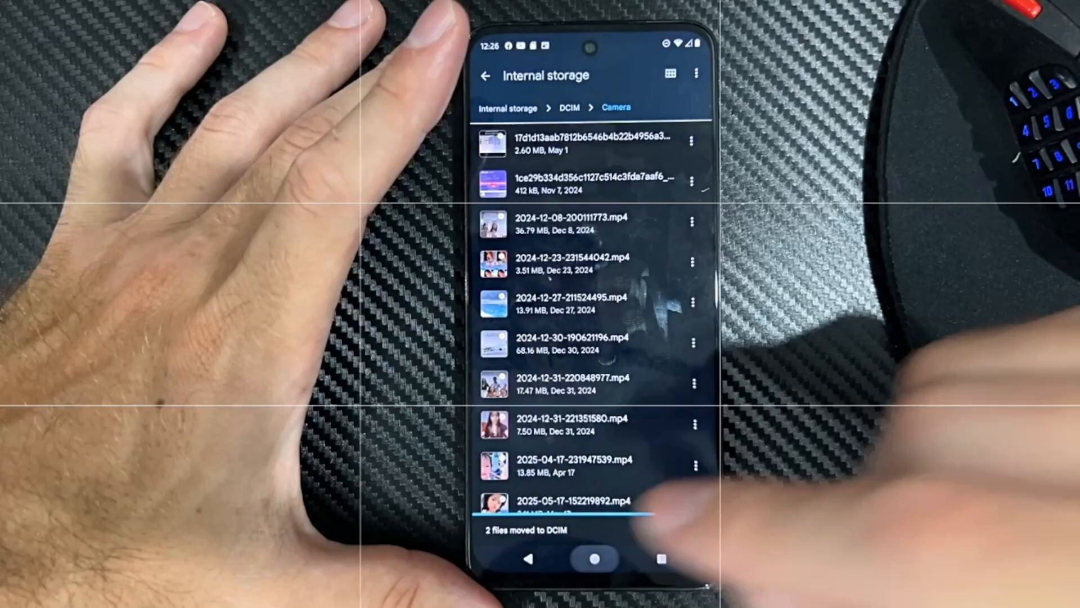
left_click(596, 559)
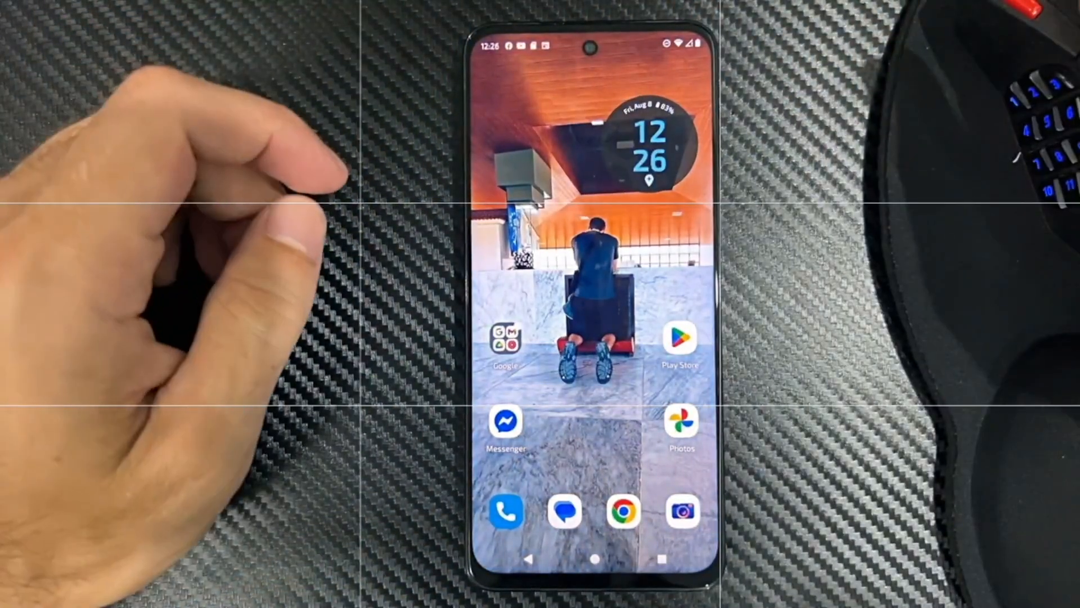